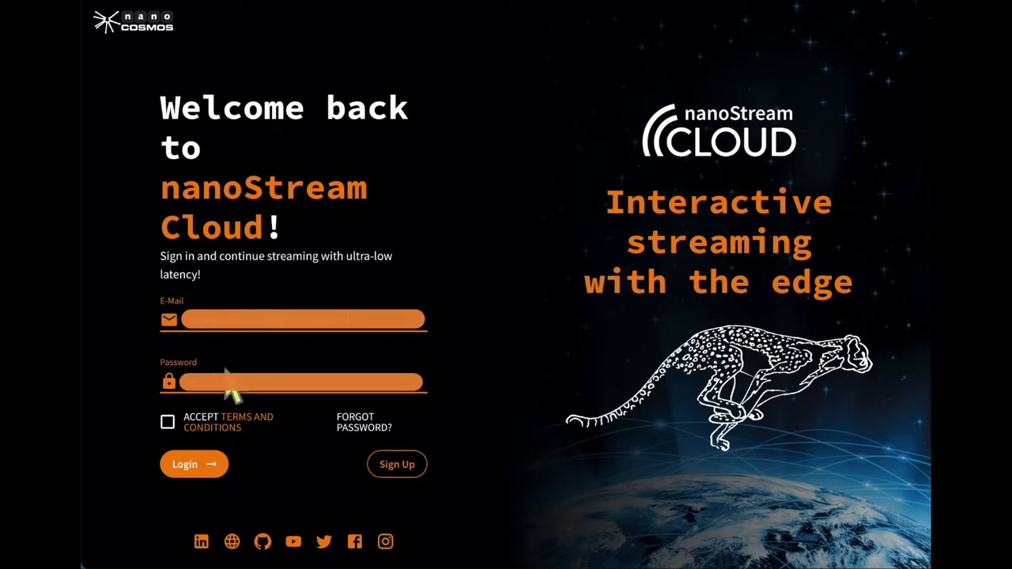
Step: Sign in with the account e-mail and password, accepting the Terms and Conditions
left_click(168, 420)
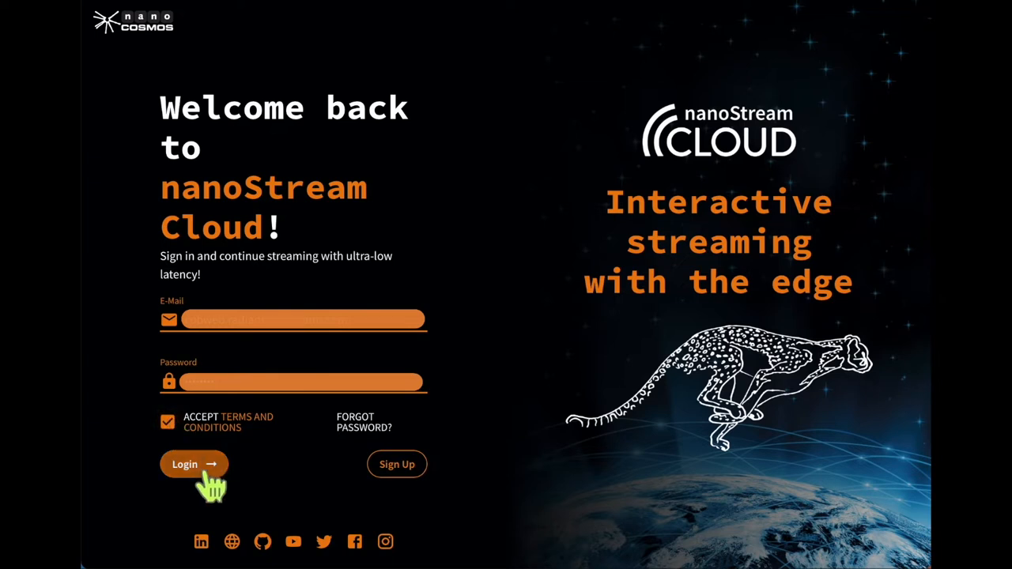
left_click(183, 465)
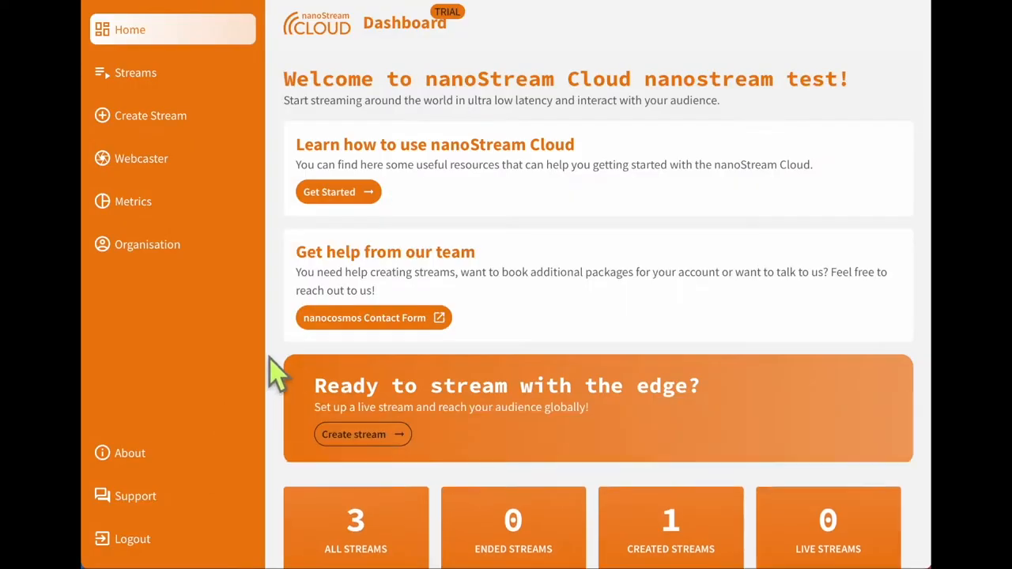
mouse_move(430, 386)
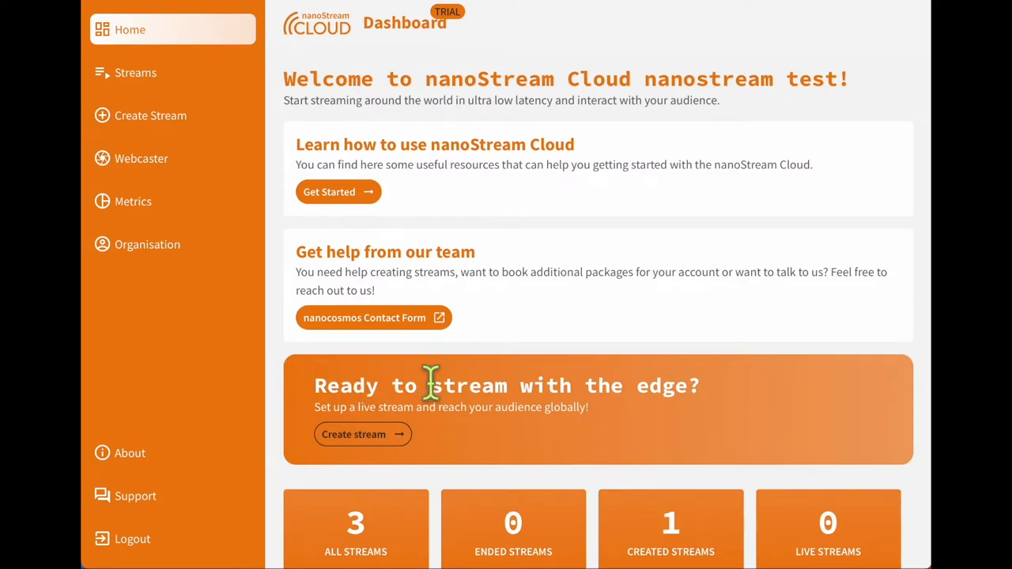
mouse_move(471, 443)
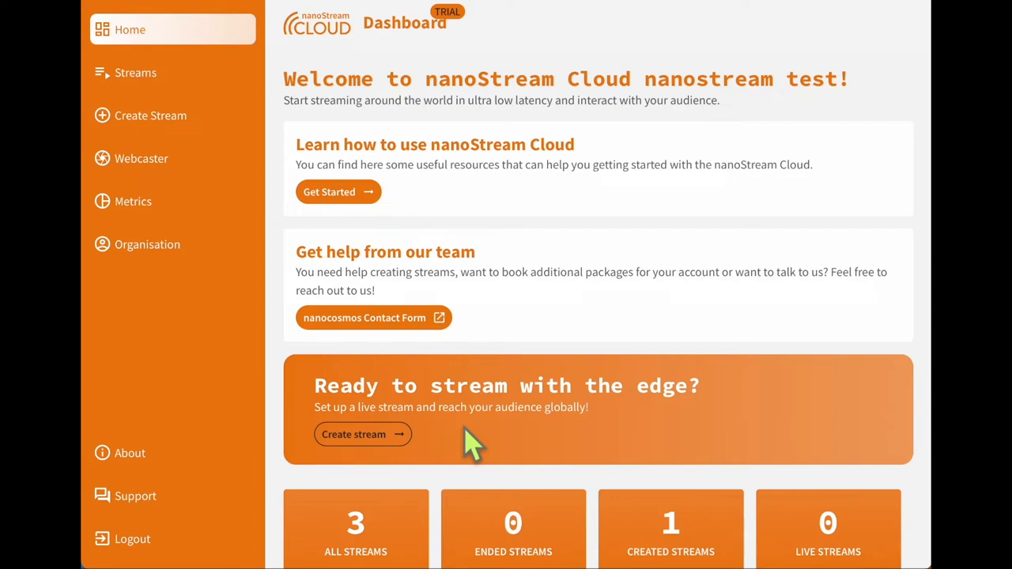
mouse_move(362, 450)
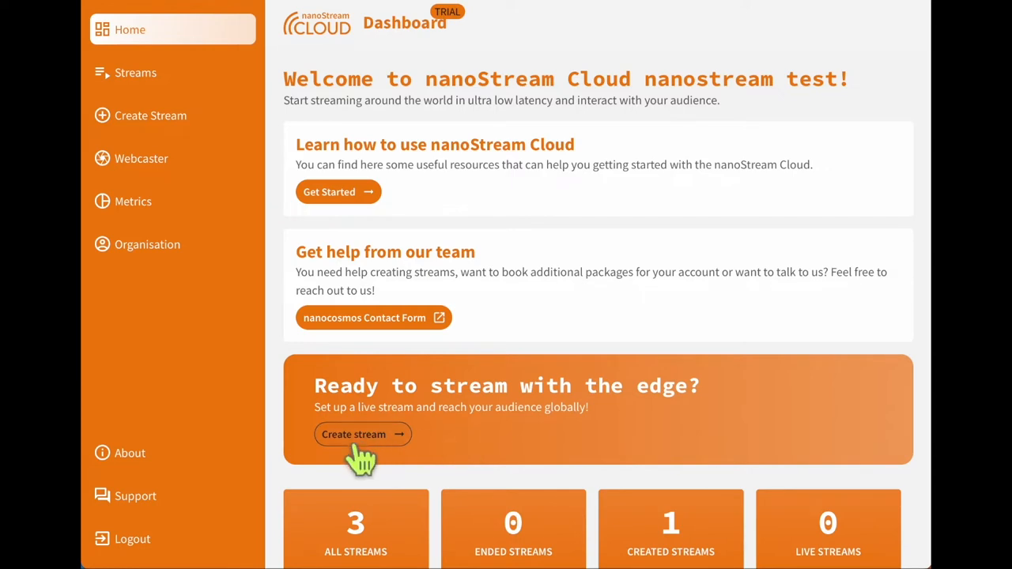
Step: Start a new stream from the Ready to stream banner on the dashboard
left_click(354, 434)
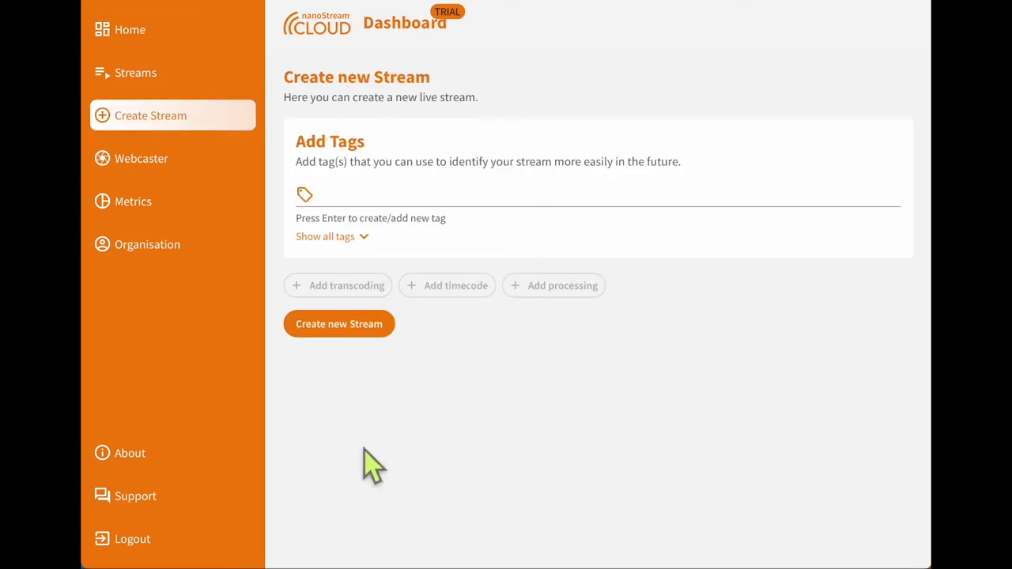
Step: Create the new stream without any tags so its overview shows the CREATED state
left_click(339, 196)
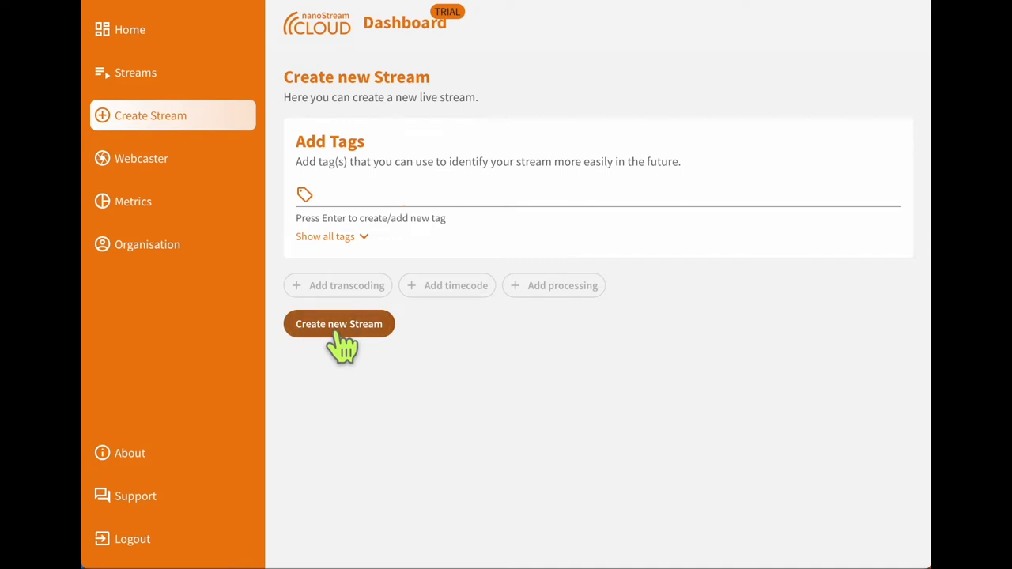
left_click(339, 323)
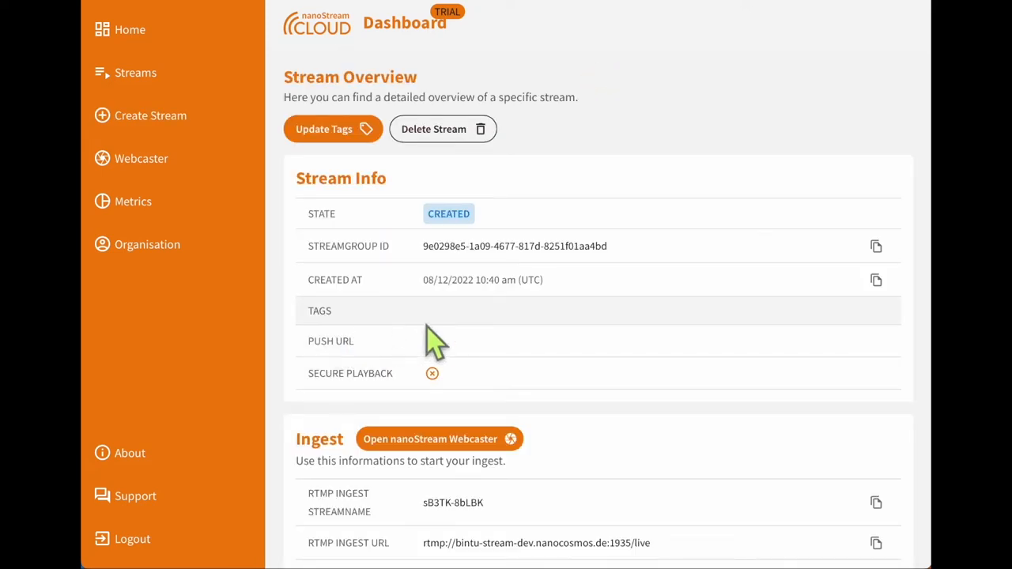
Step: Review the stream's ingest and playout details, then launch it in the nanoStream Webcaster
scroll("down", 3)
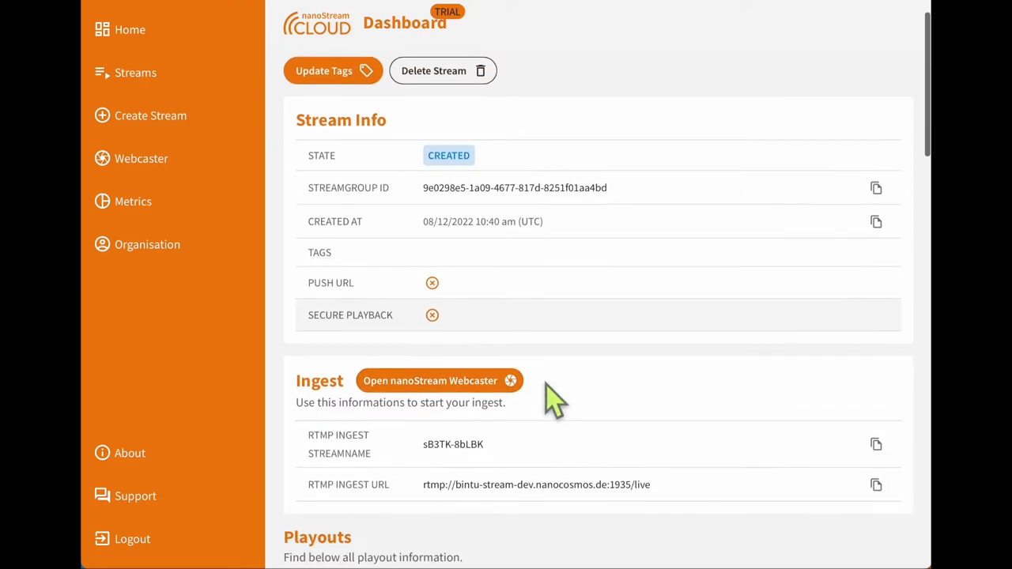
scroll("down", 3)
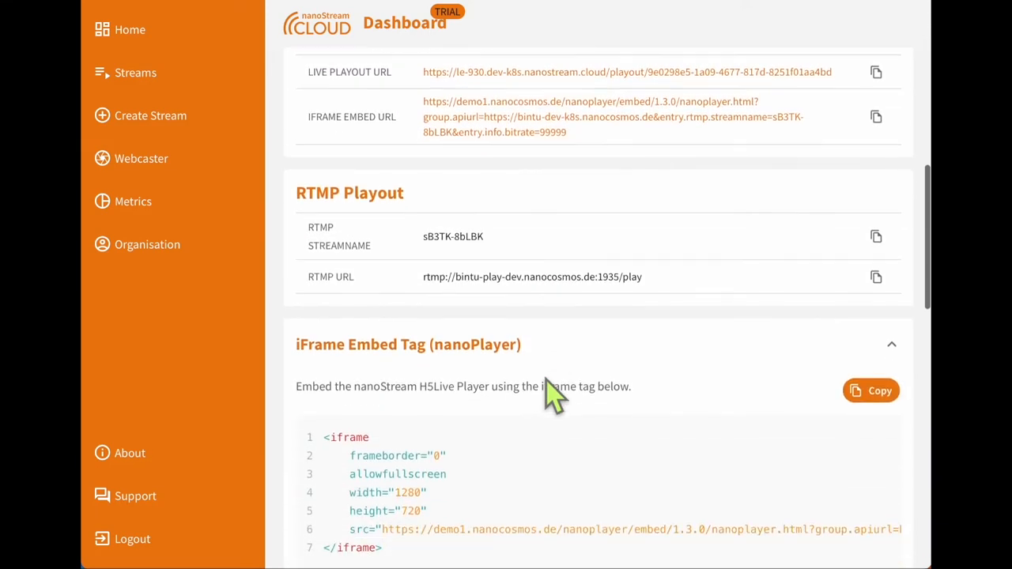
scroll("down", 3)
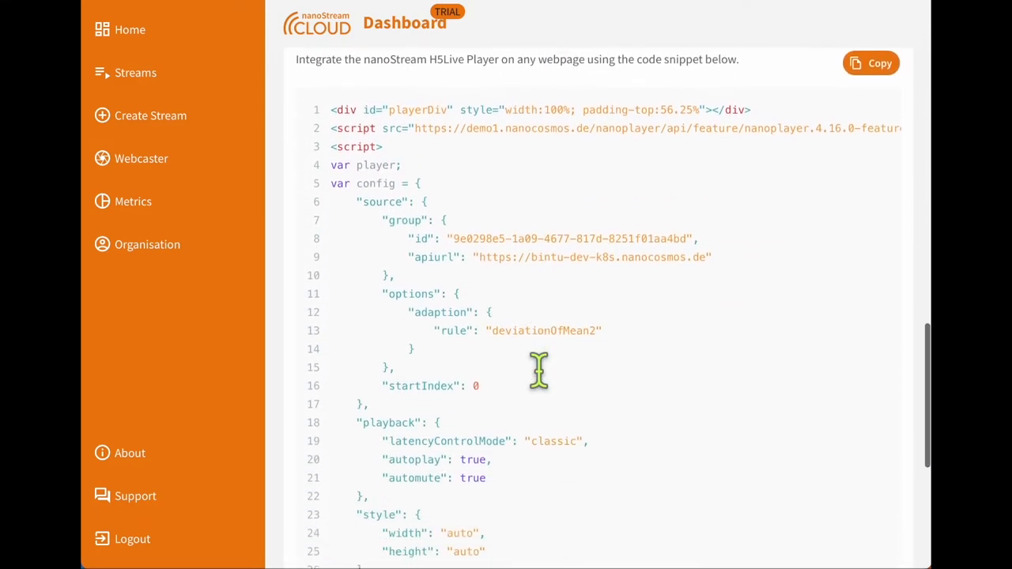
scroll("down", 3)
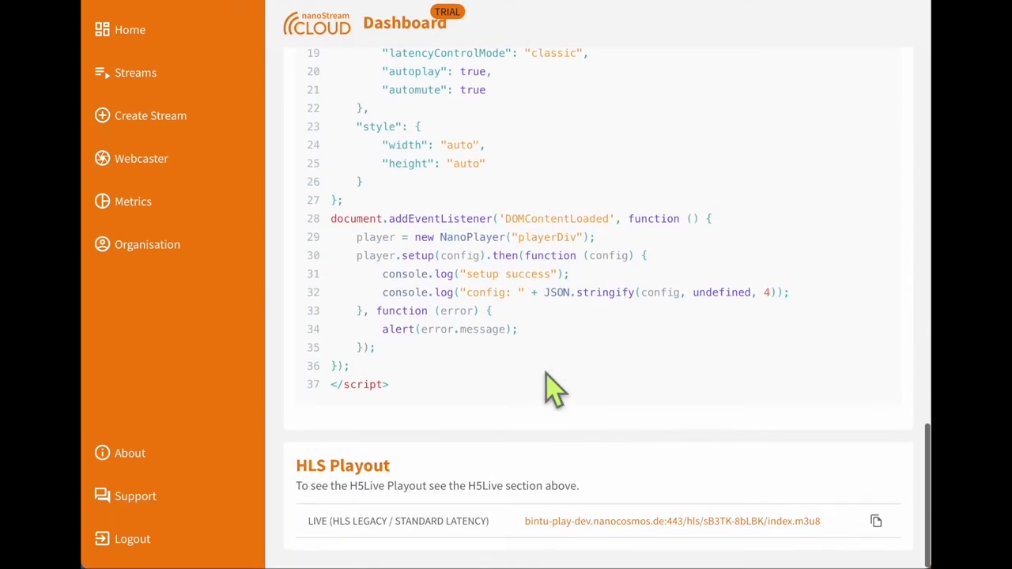
scroll("up", 3)
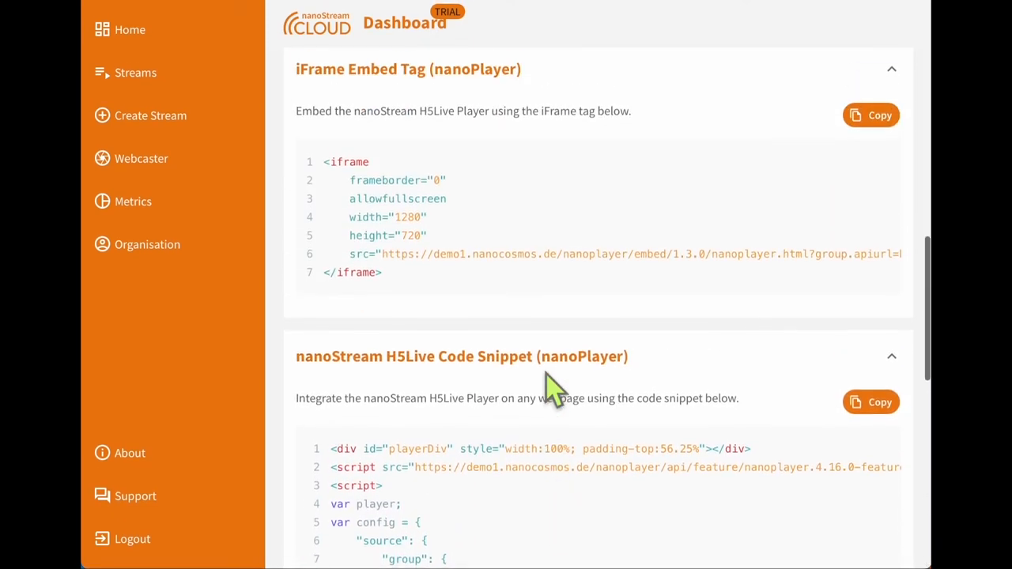
scroll("up", 3)
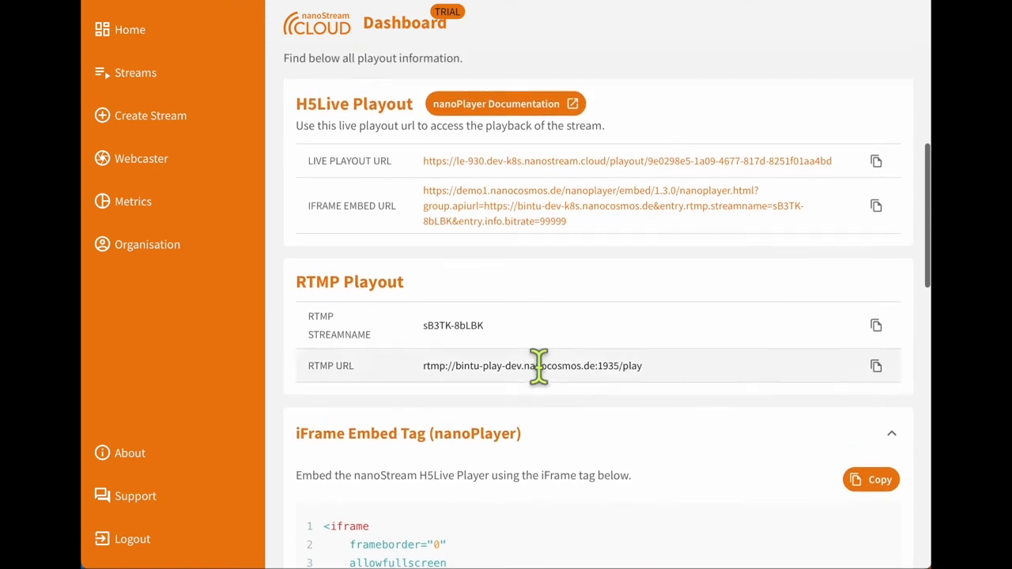
scroll("up", 3)
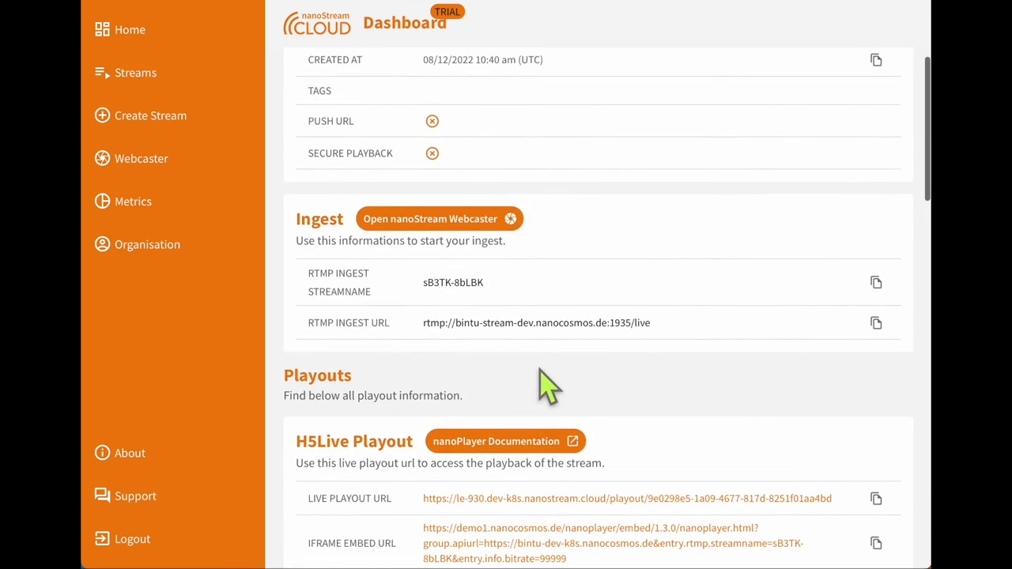
scroll("up", 3)
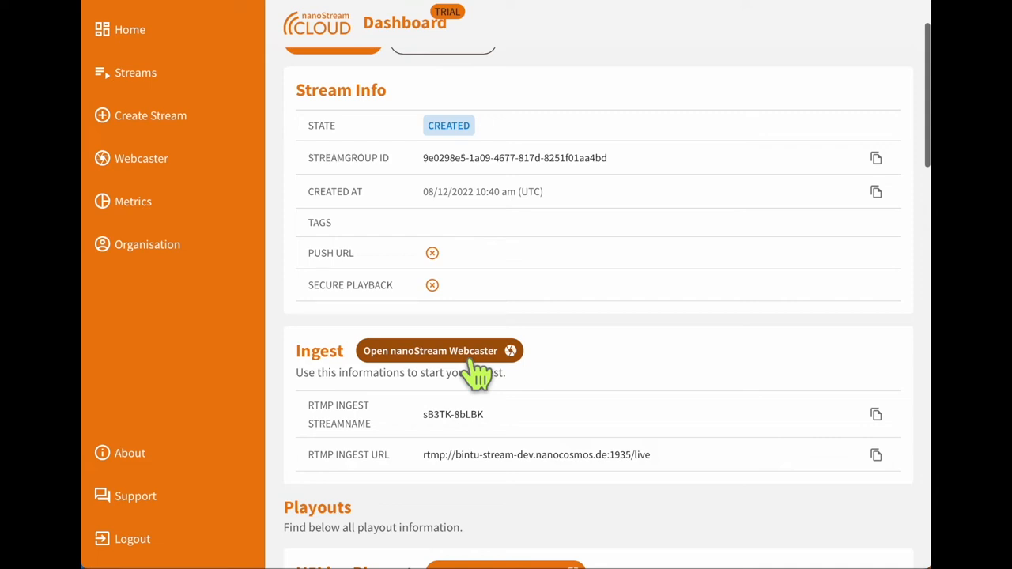
left_click(440, 351)
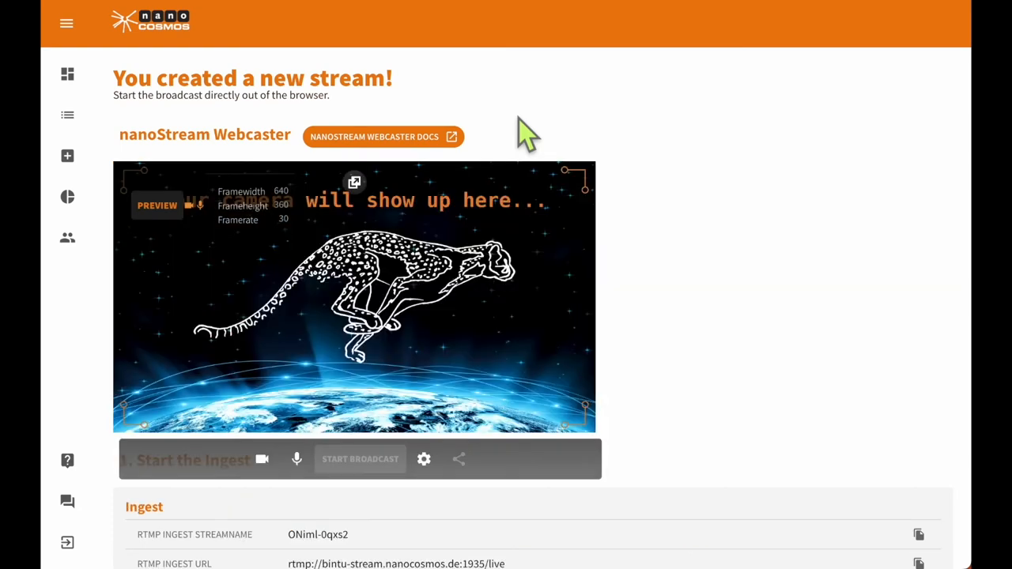
mouse_move(360, 459)
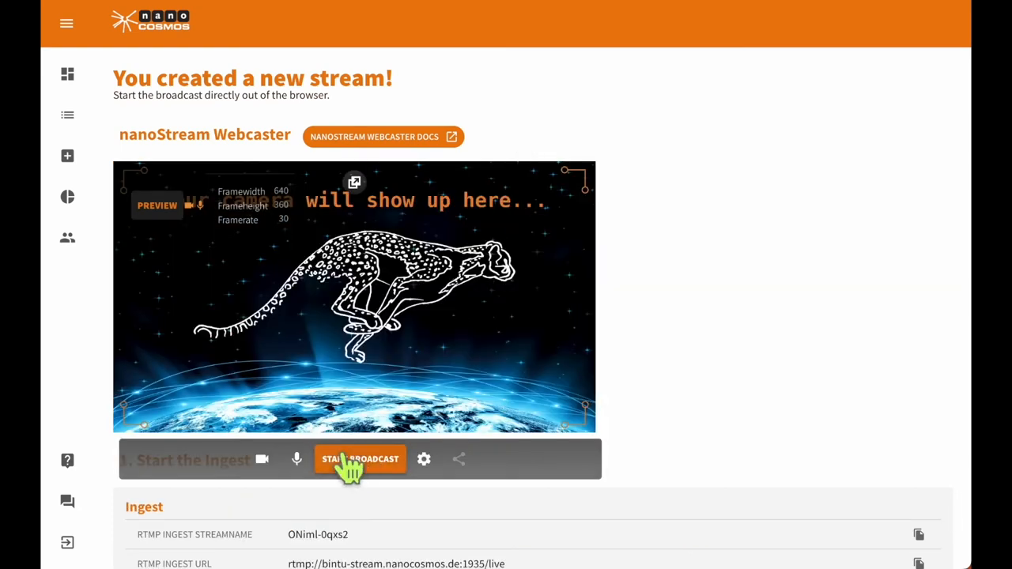
Step: Start the broadcast so the webcaster preview shows the stream connected
left_click(361, 458)
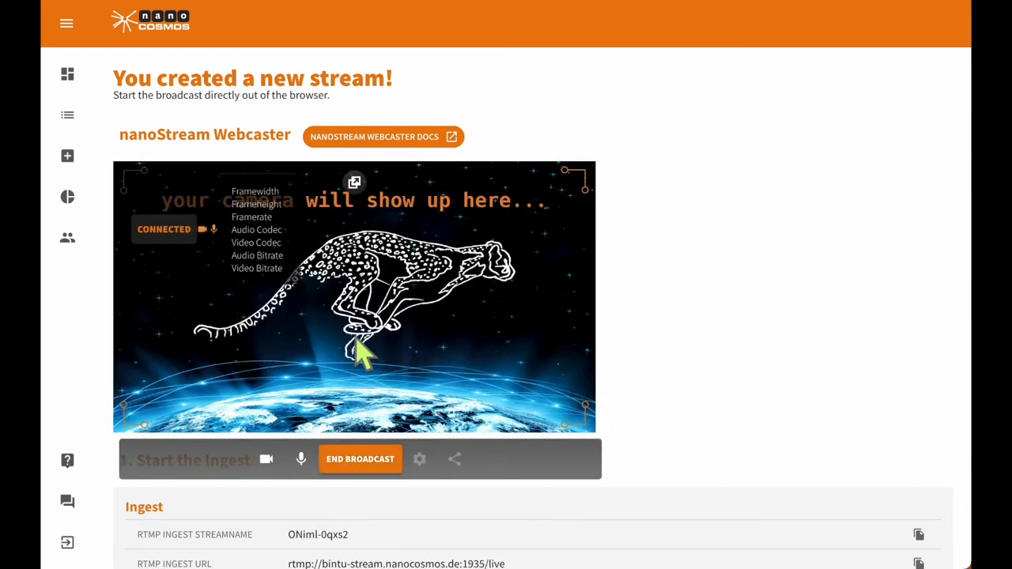
scroll("down", 3)
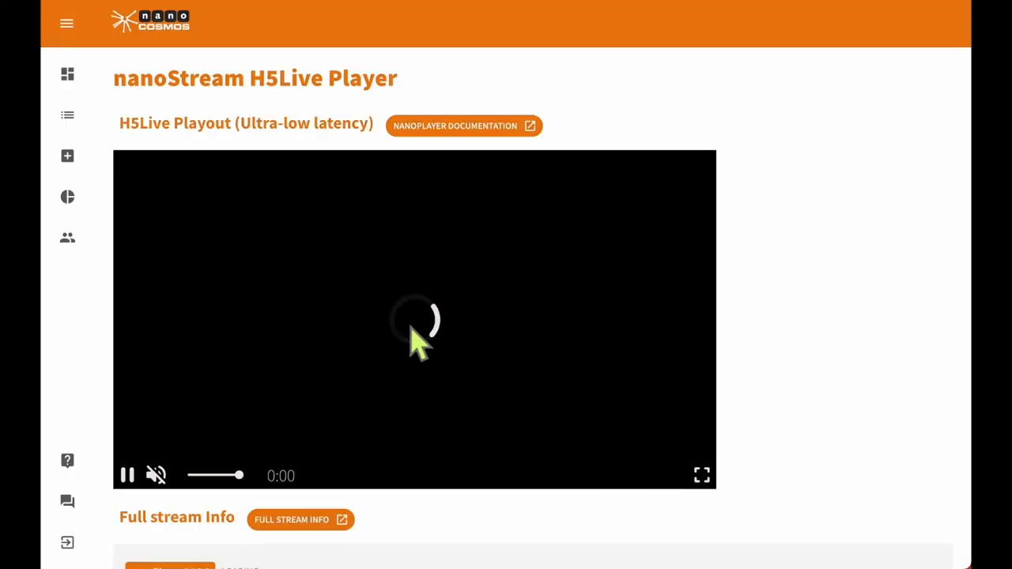
mouse_move(423, 355)
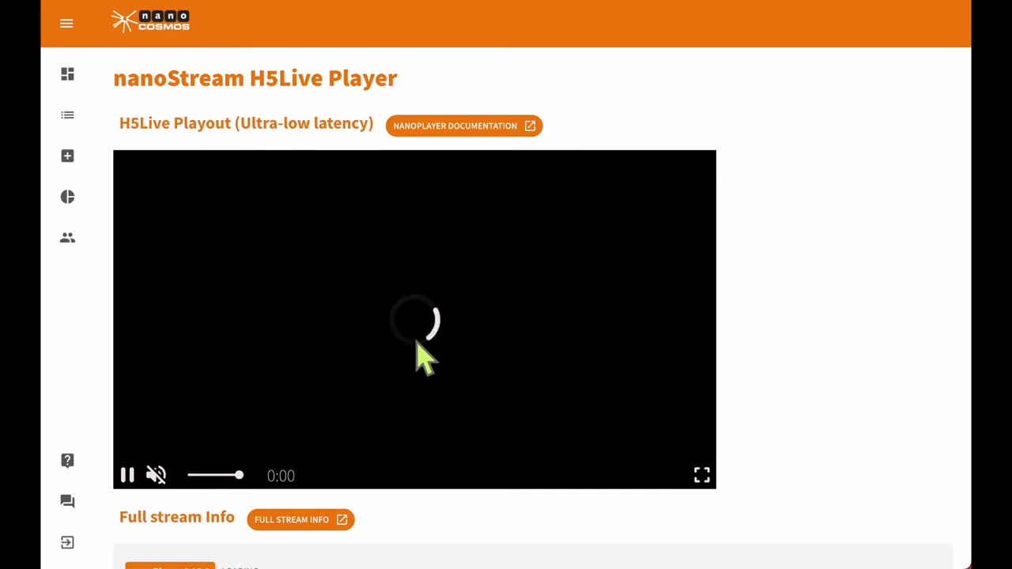